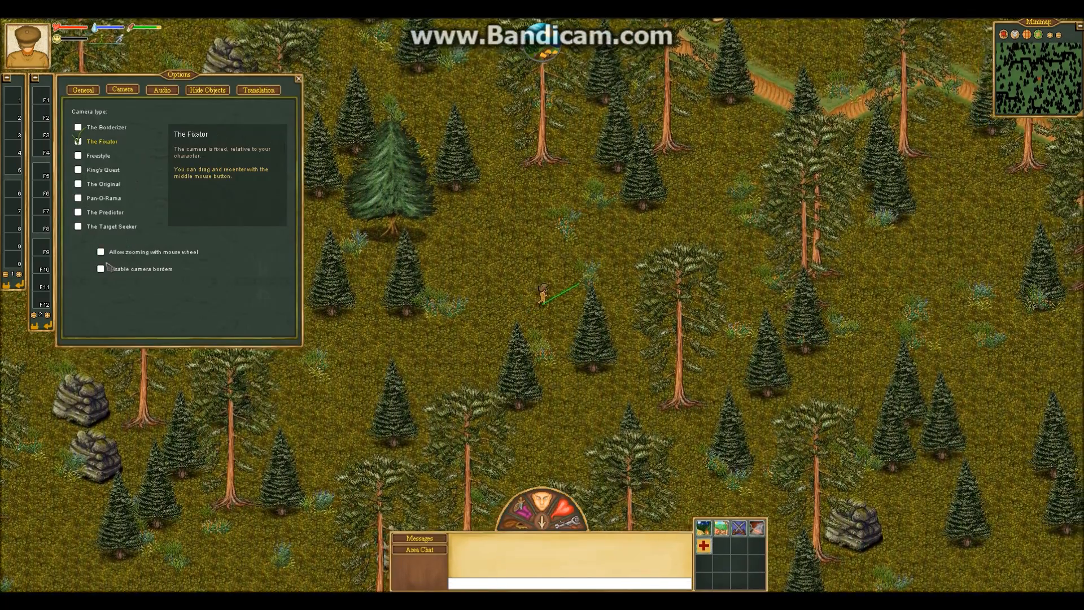
Show the Hide Objects page listing walls, trees and bushes in Options.
click(101, 251)
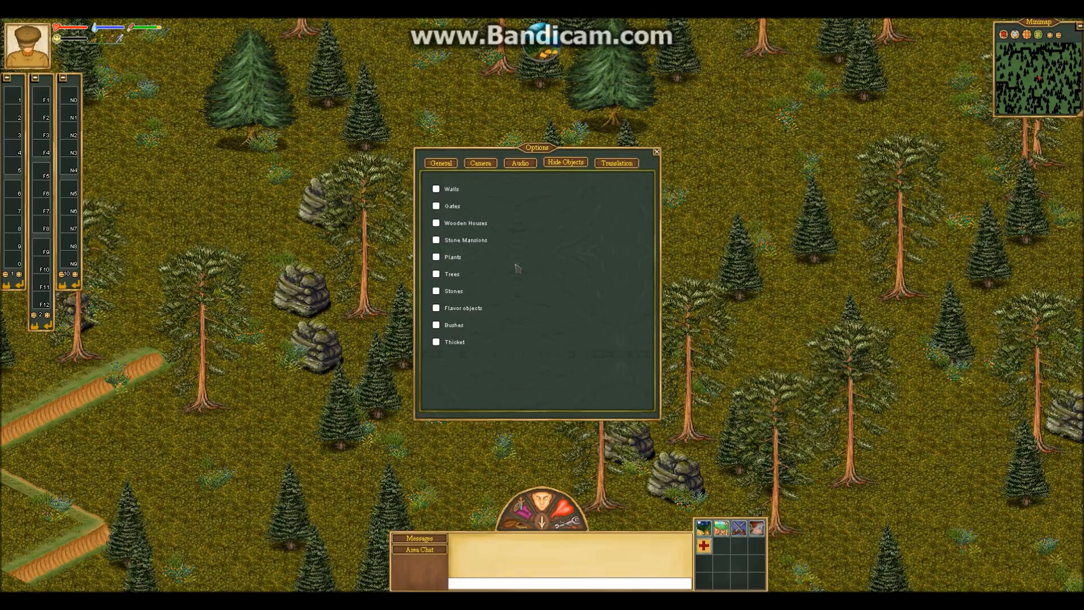
Tick every object type for hiding and close the Options window.
click(435, 188)
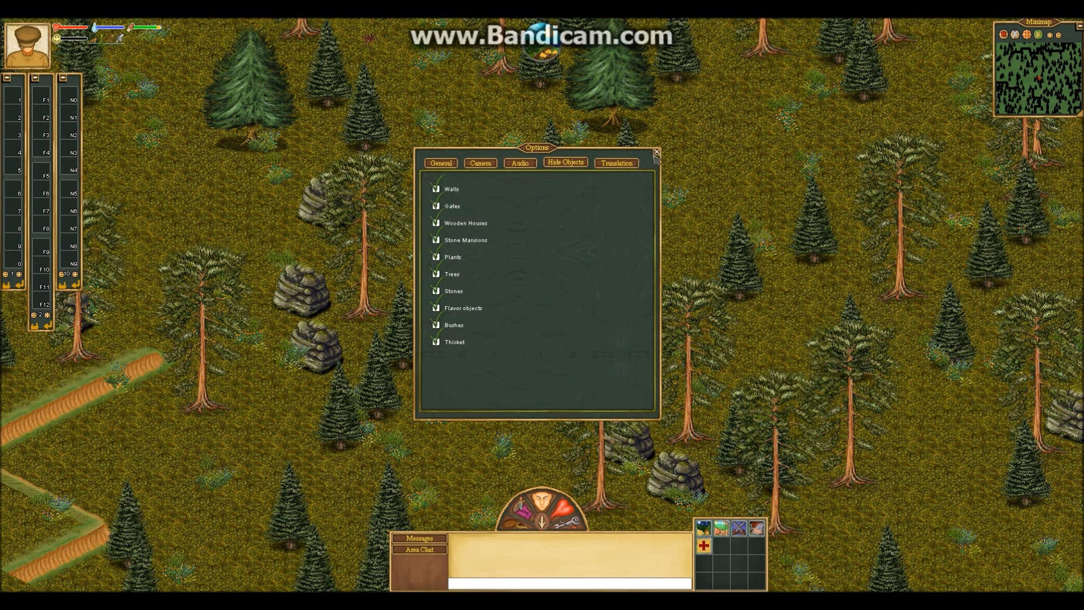
click(655, 152)
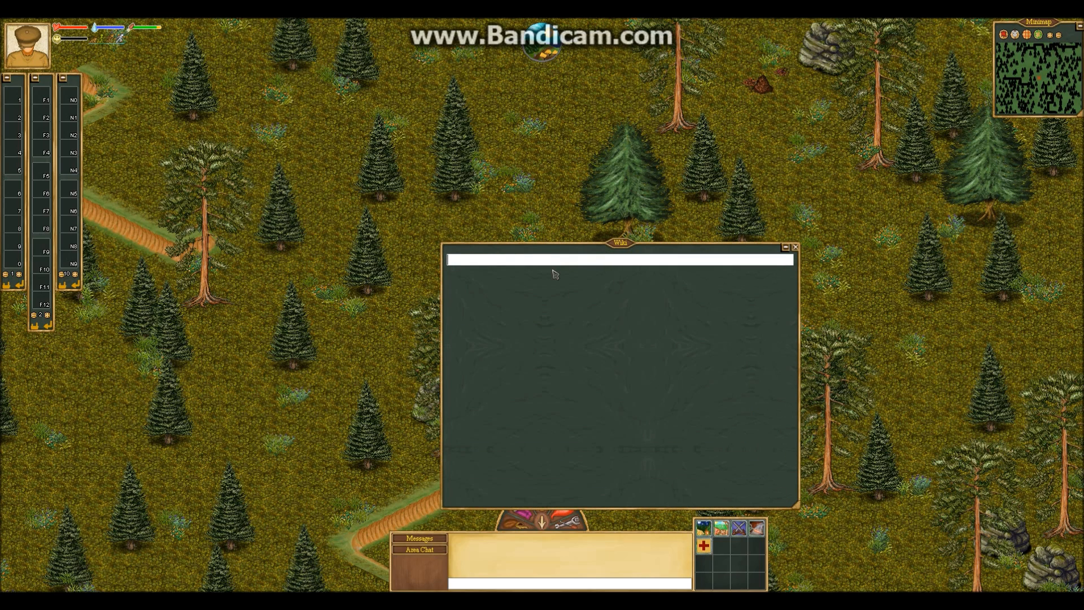
Search the in-game wiki for 'Bone Material'.
text(Bone Material)
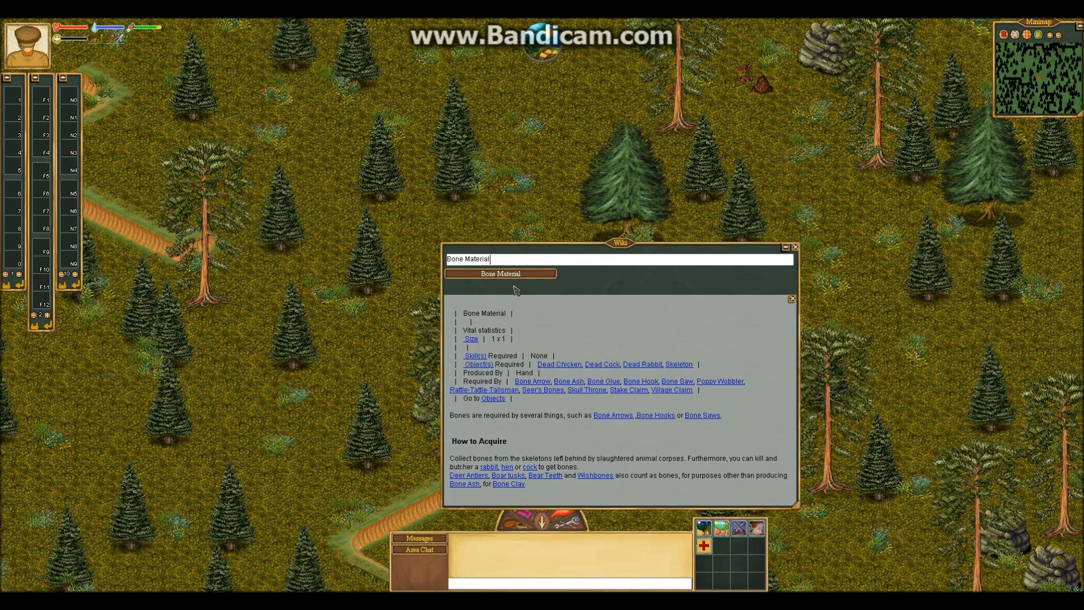
mouse_move(783, 346)
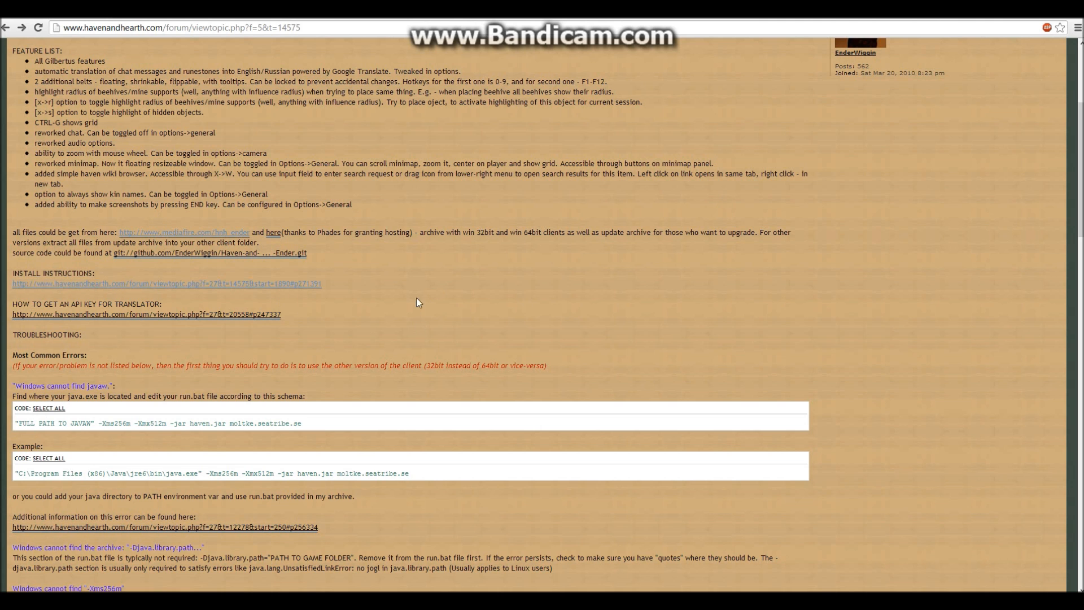
Download the 32-bit archive HnH_Ender_x32_20.09.11.zip from the forum's MediaFire link.
scroll(down, 3)
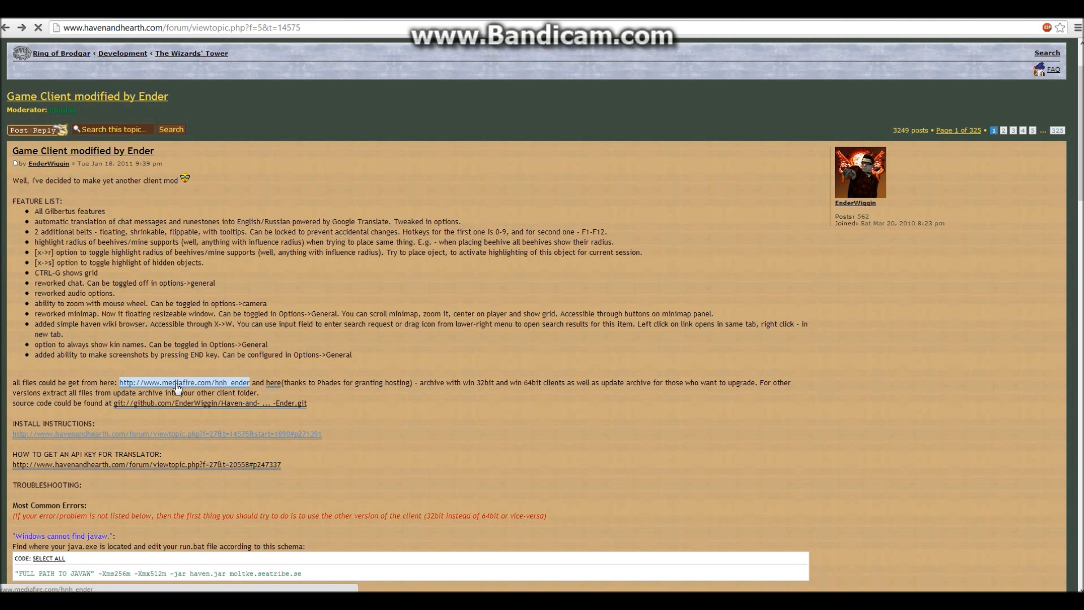
click(185, 382)
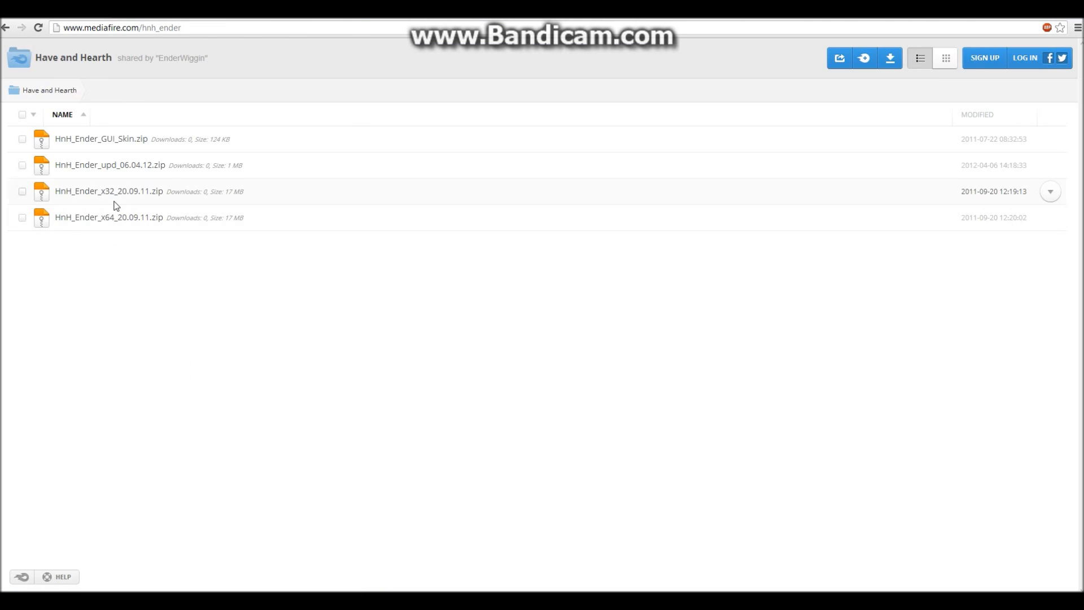
click(108, 191)
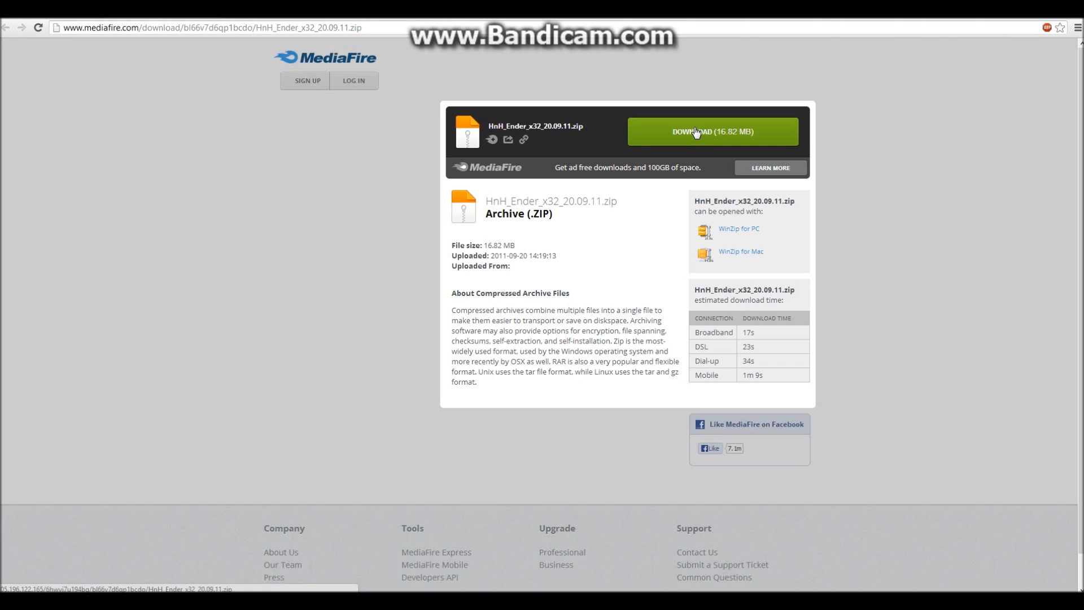
click(712, 132)
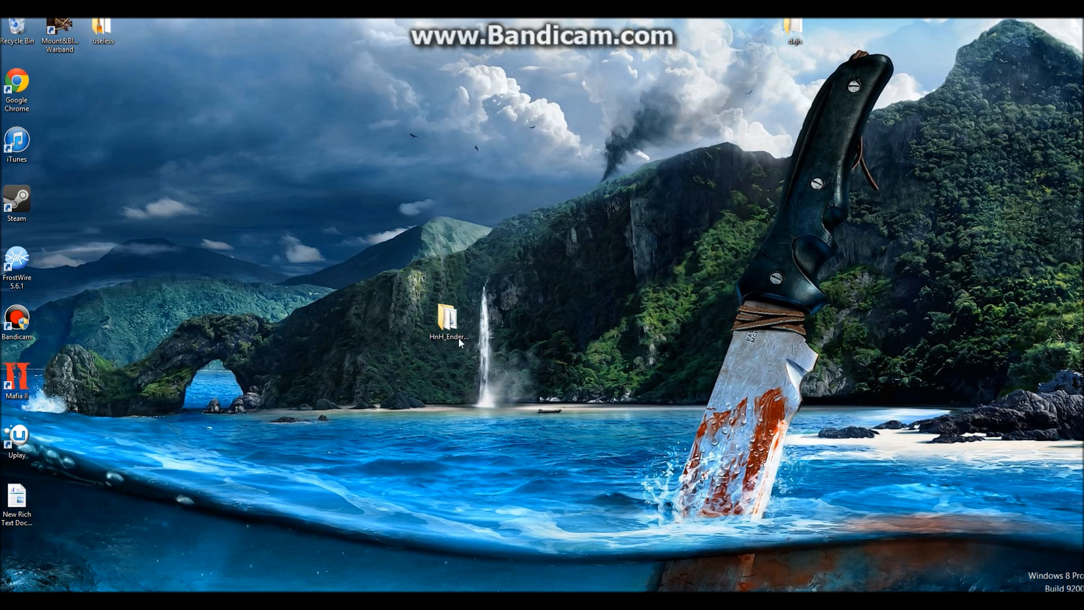
Launch run.bat from HnH_Ender, dismiss the missing javaw error, and browse to Local Disk (C:).
double_click(447, 325)
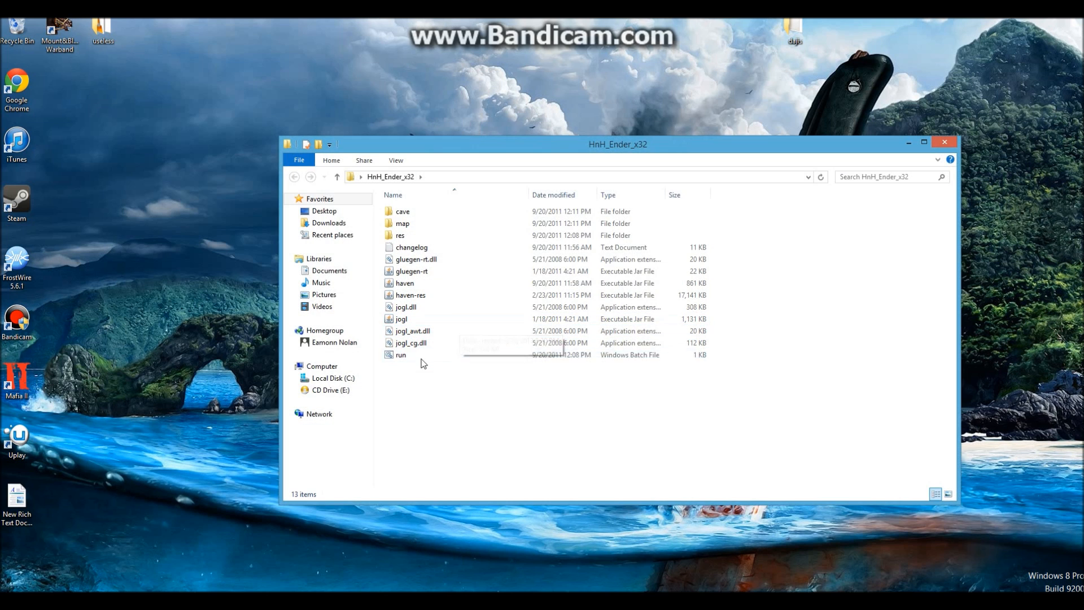
double_click(400, 355)
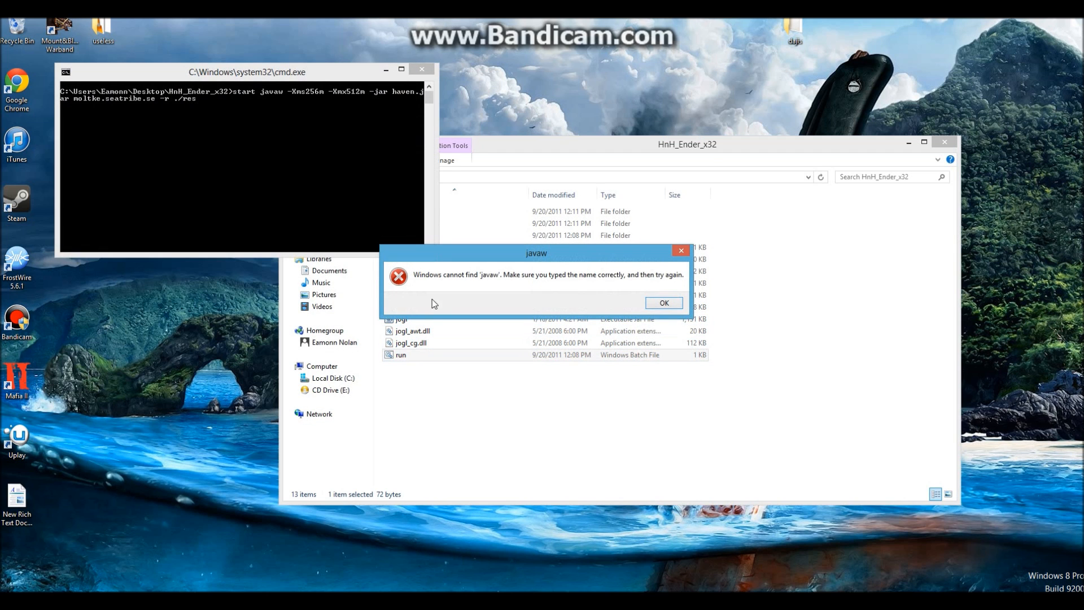
mouse_move(642, 284)
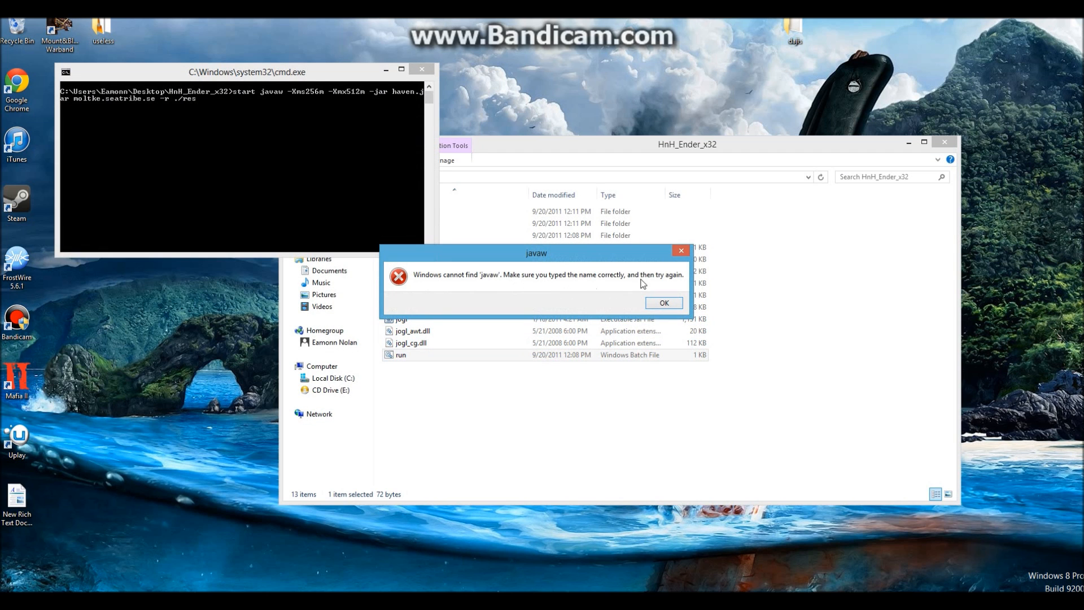
mouse_move(597, 302)
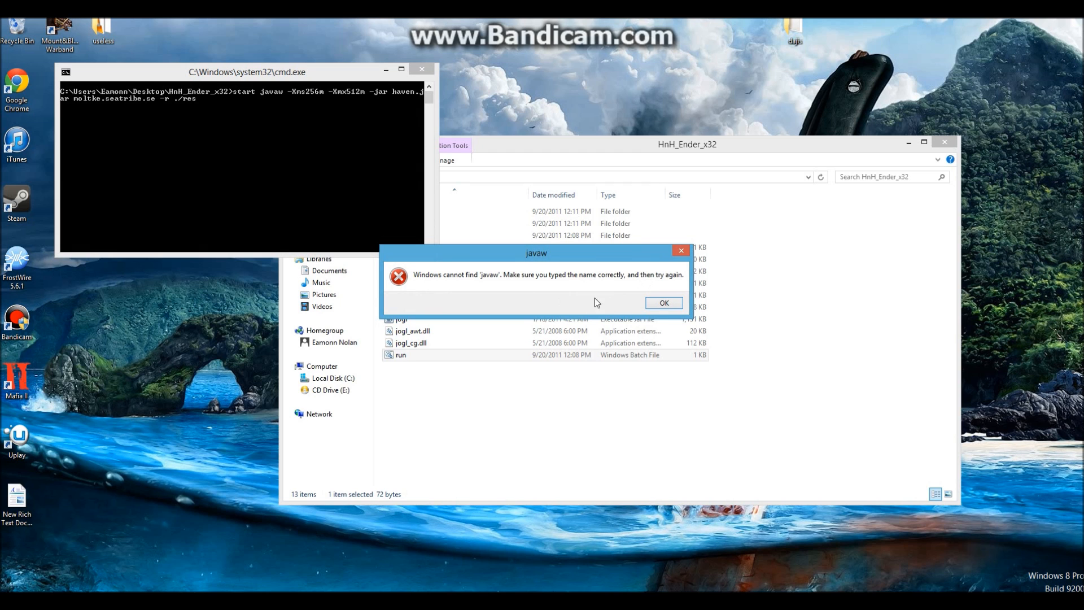
click(662, 303)
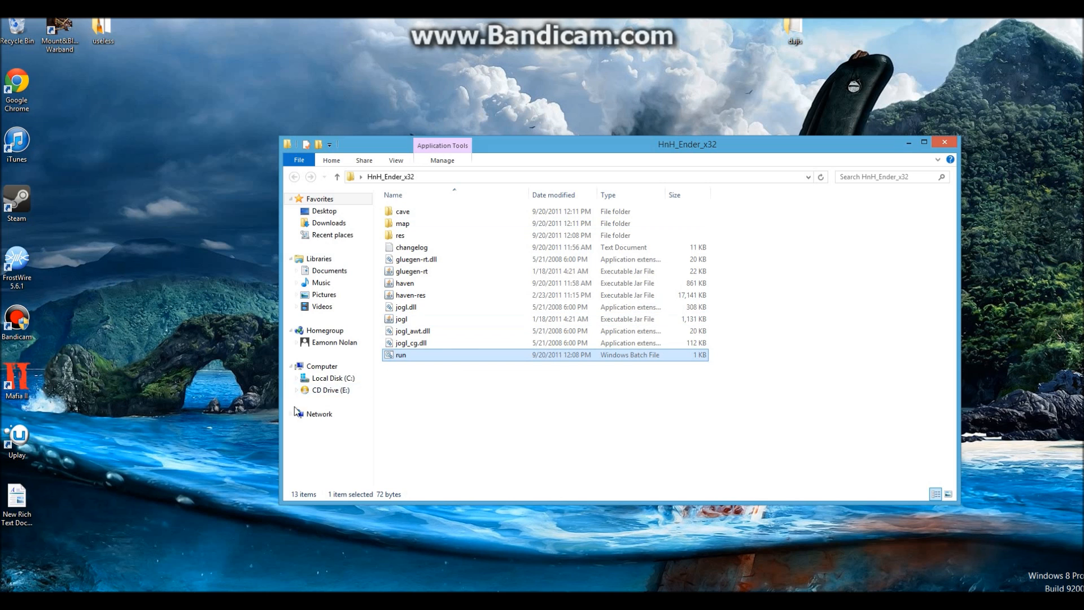
click(333, 379)
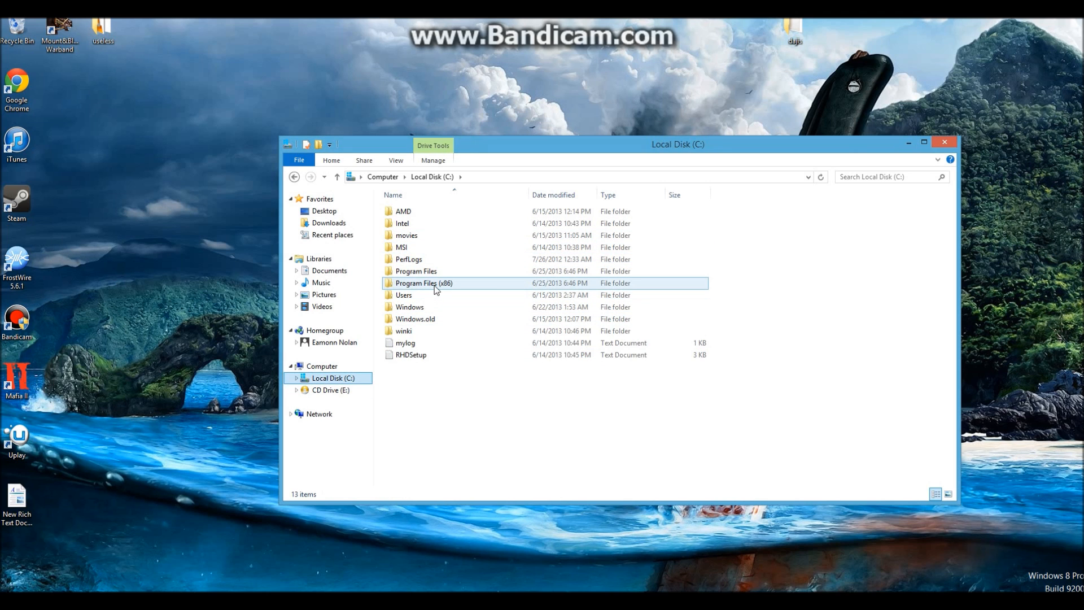
Browse to C:\Program Files (x86)\Java\jre7\bin.
double_click(423, 283)
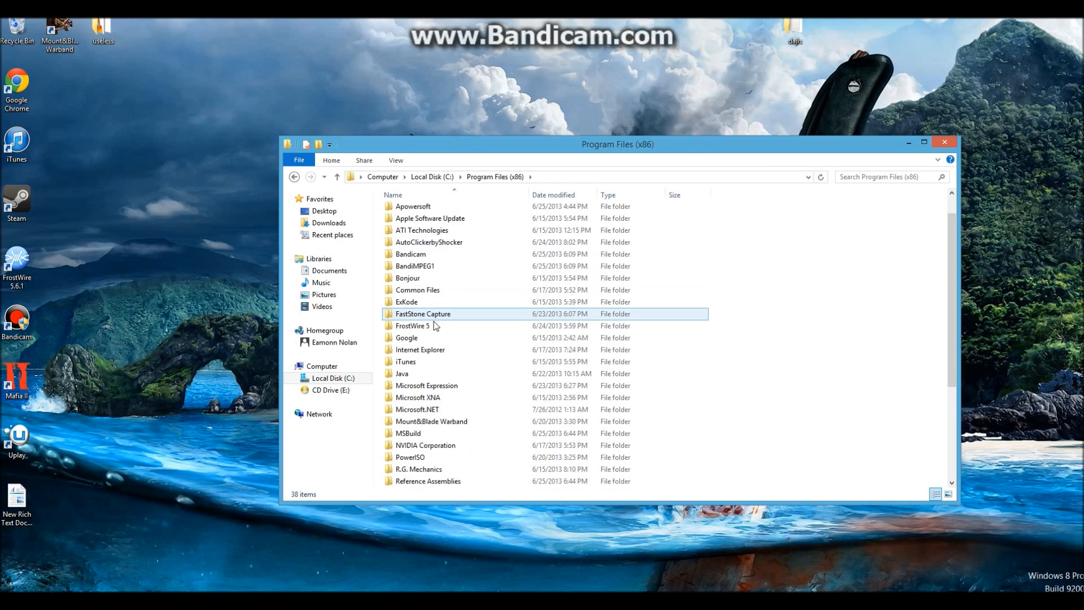
double_click(403, 374)
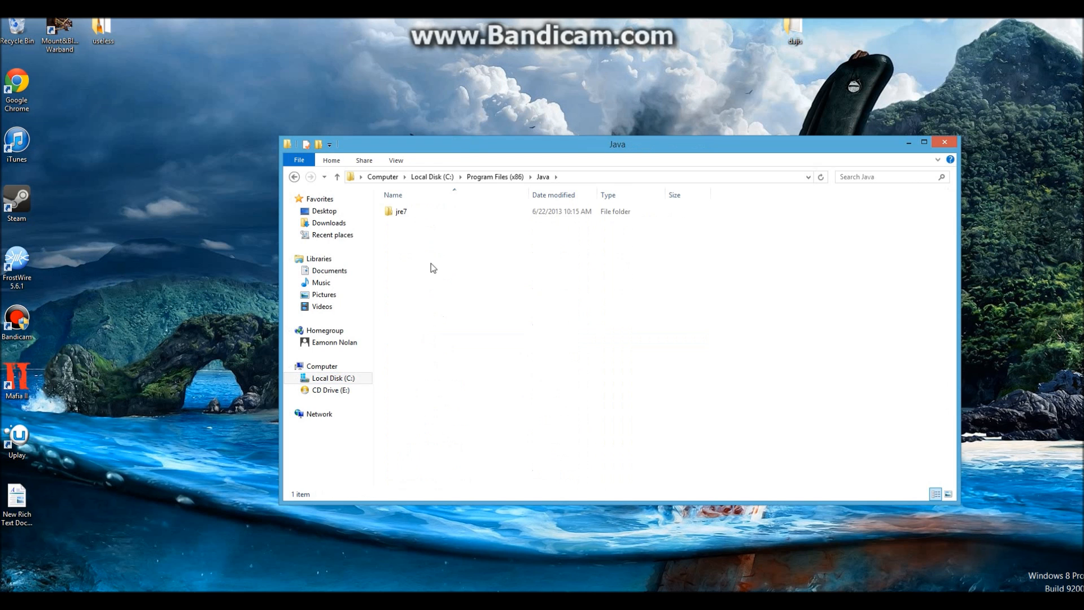
double_click(401, 211)
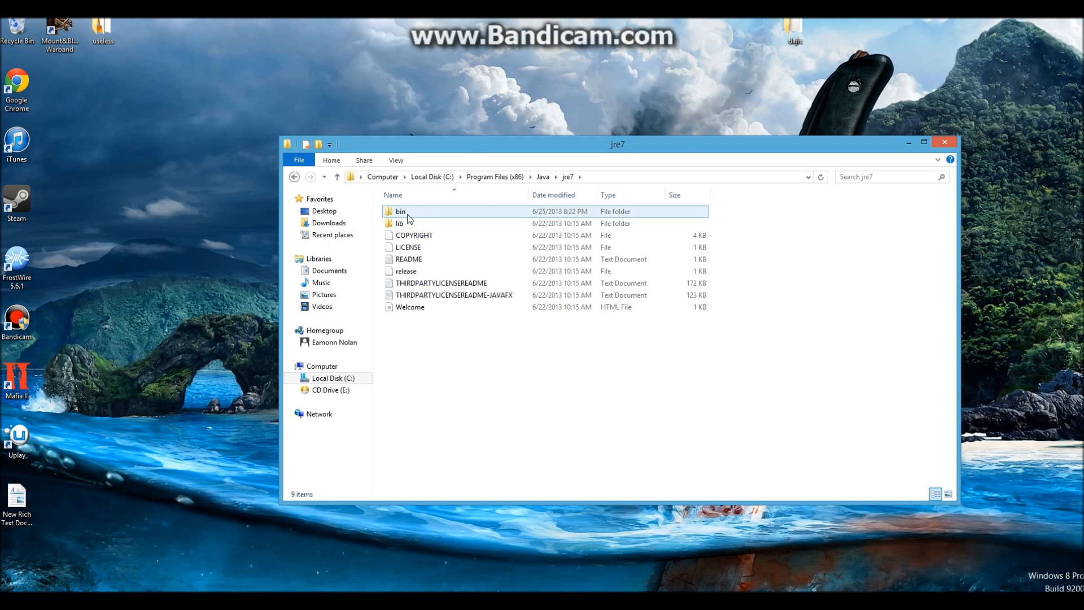
double_click(400, 211)
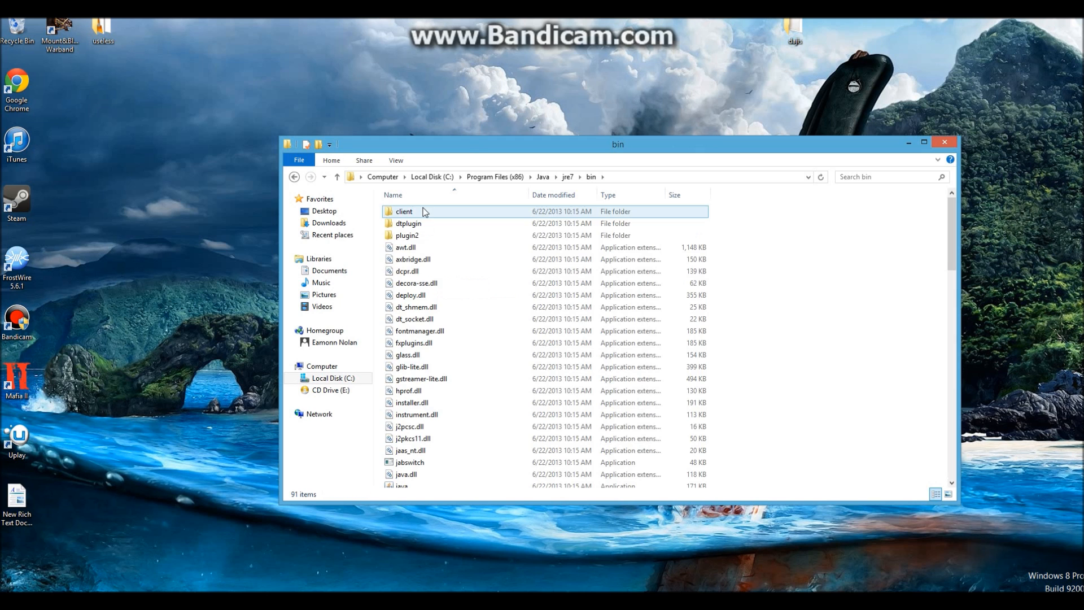
scroll(down, 3)
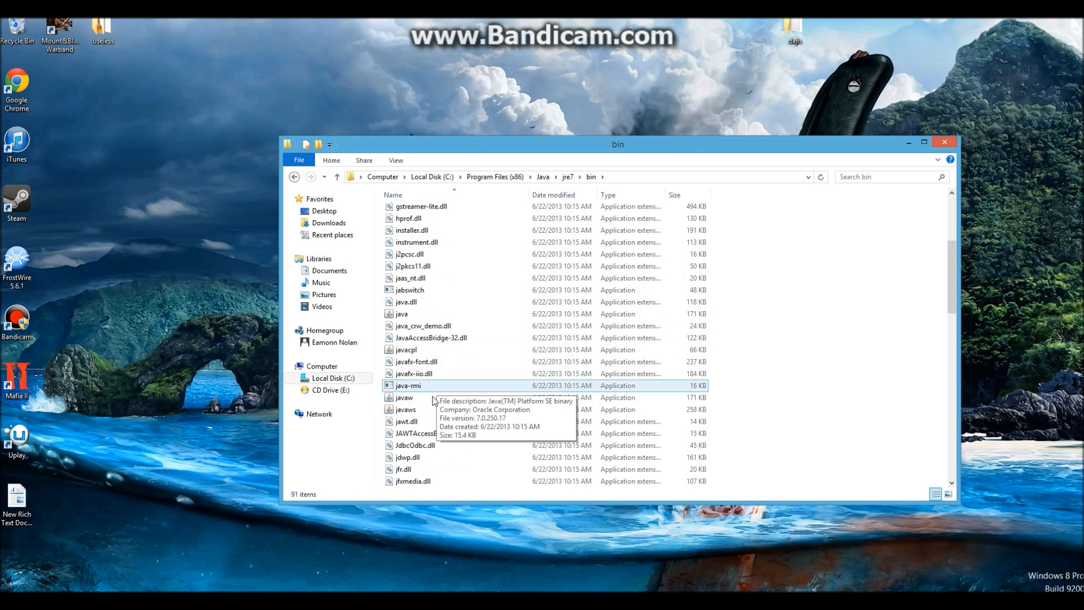
Check javaw's Properties to confirm its location under Program Files (x86).
click(405, 397)
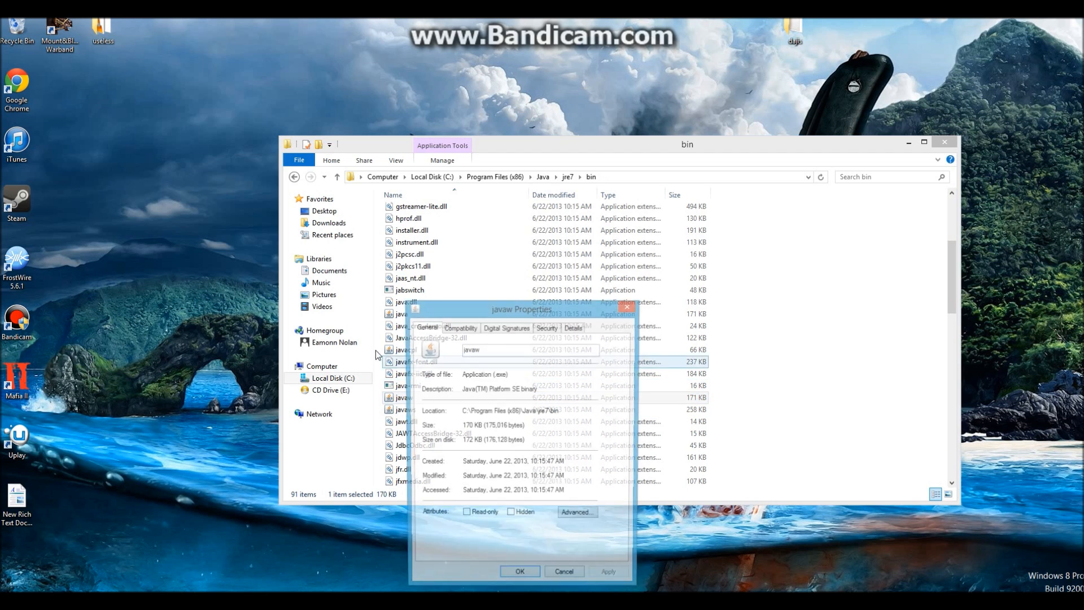
drag(521, 308, 428, 228)
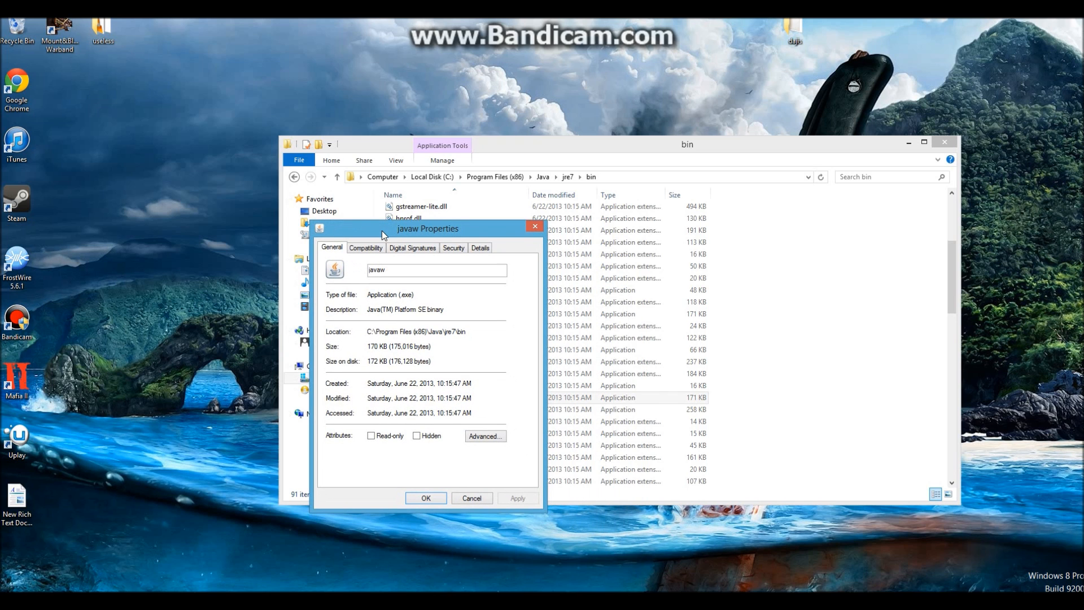
mouse_move(342, 338)
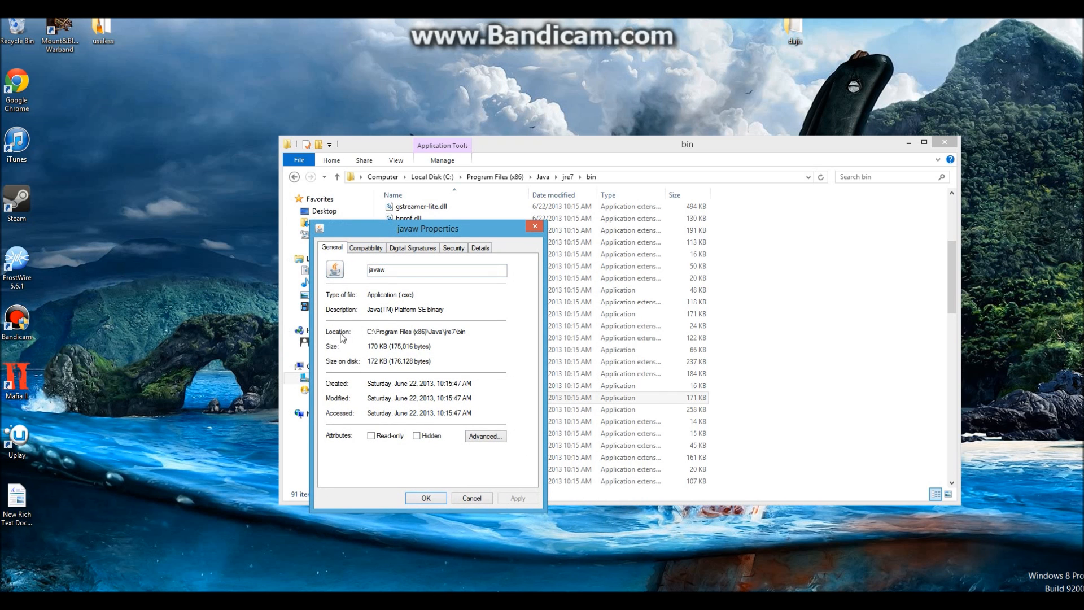
double_click(415, 331)
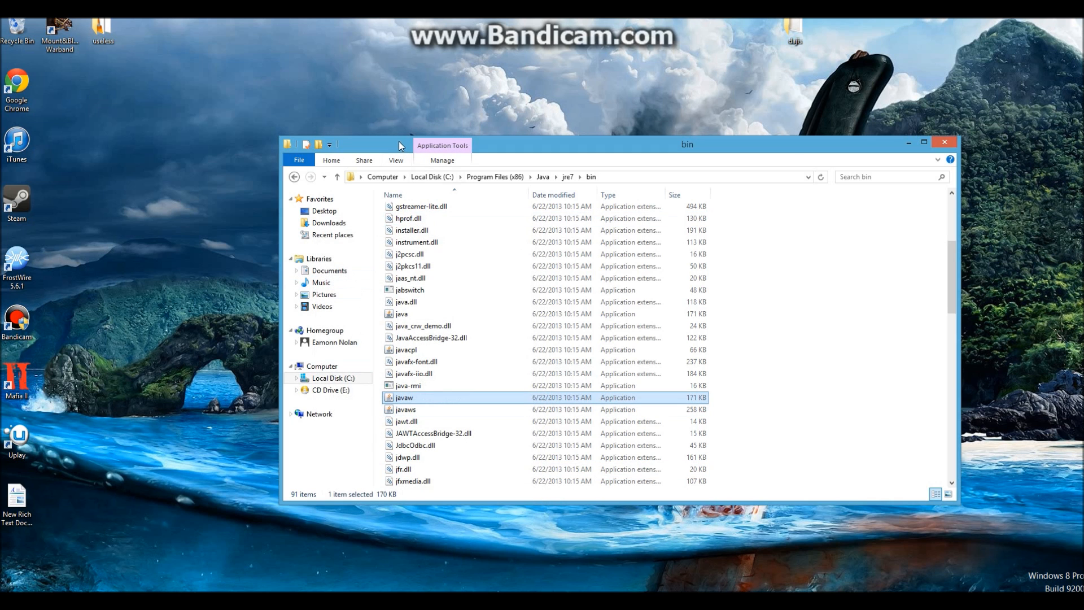
Open run.bat from the HnH_Ender_x32 folder in Notepad for editing.
click(943, 143)
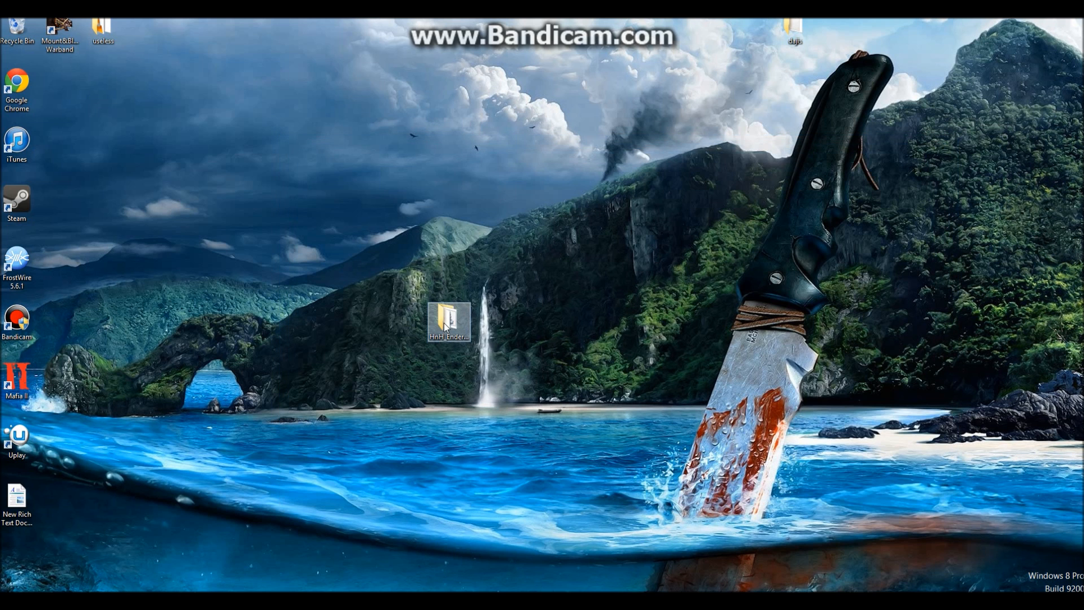
double_click(449, 320)
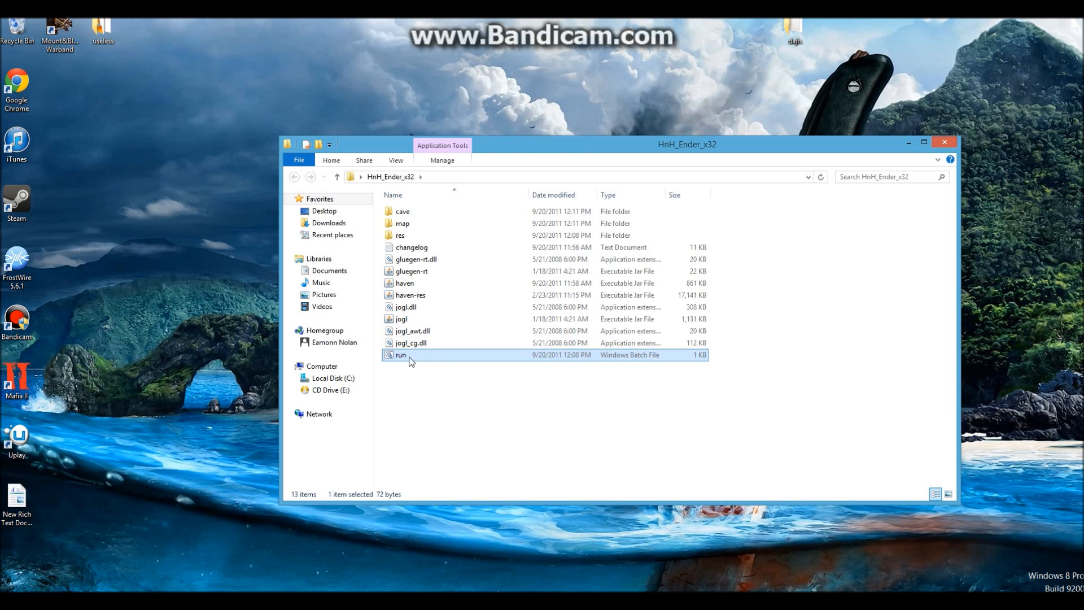
right_click(401, 355)
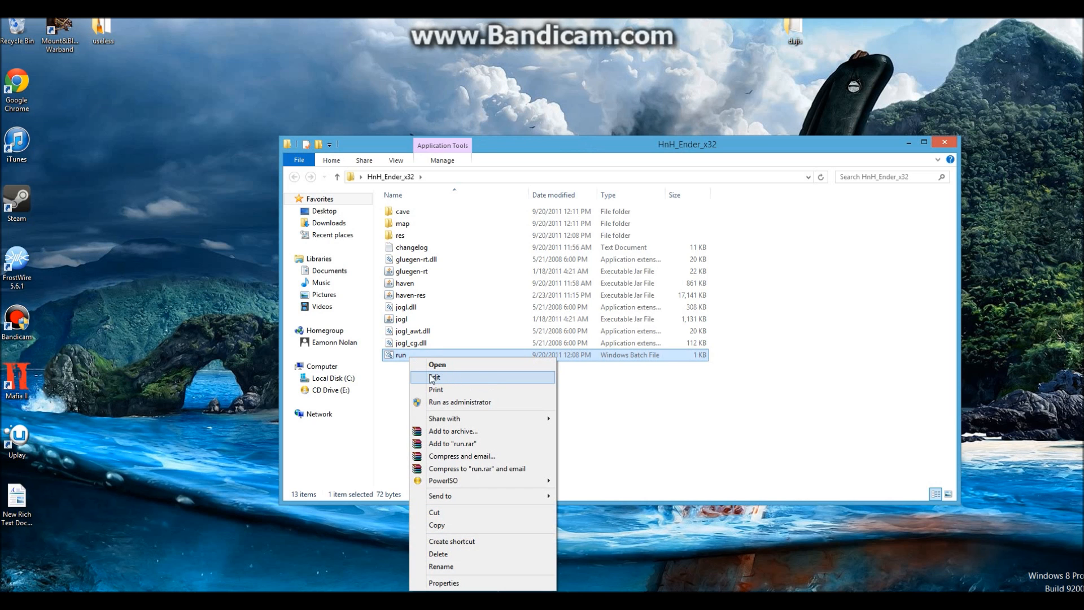
click(435, 377)
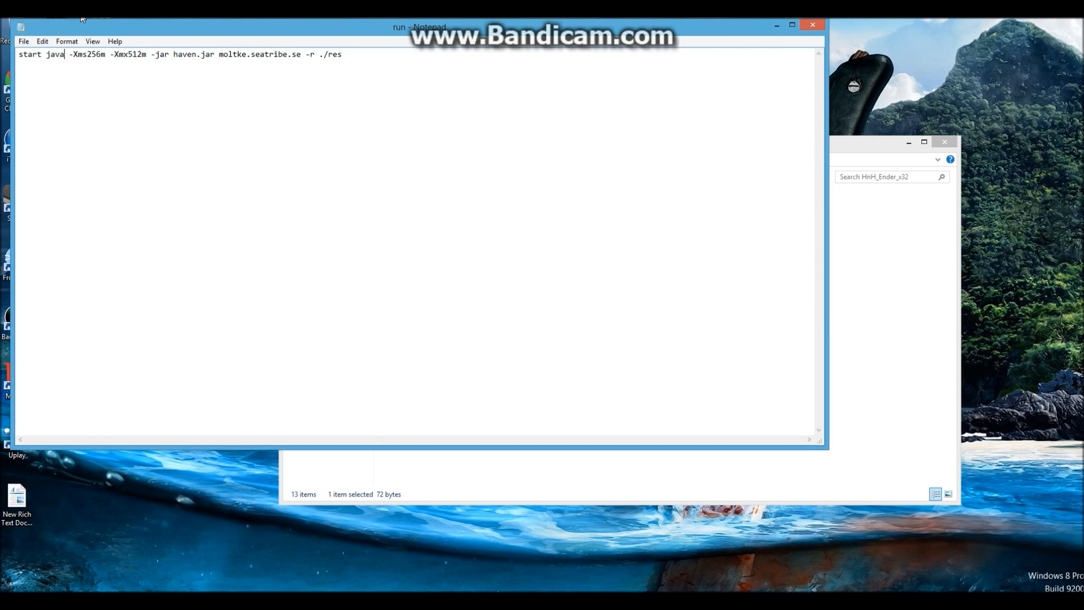
Replace 'start java' with "C:\Program Files (x86)\Java\jre7\bin" and save the file.
text(C:\Program Files (x86)\Java\jre7\bin)
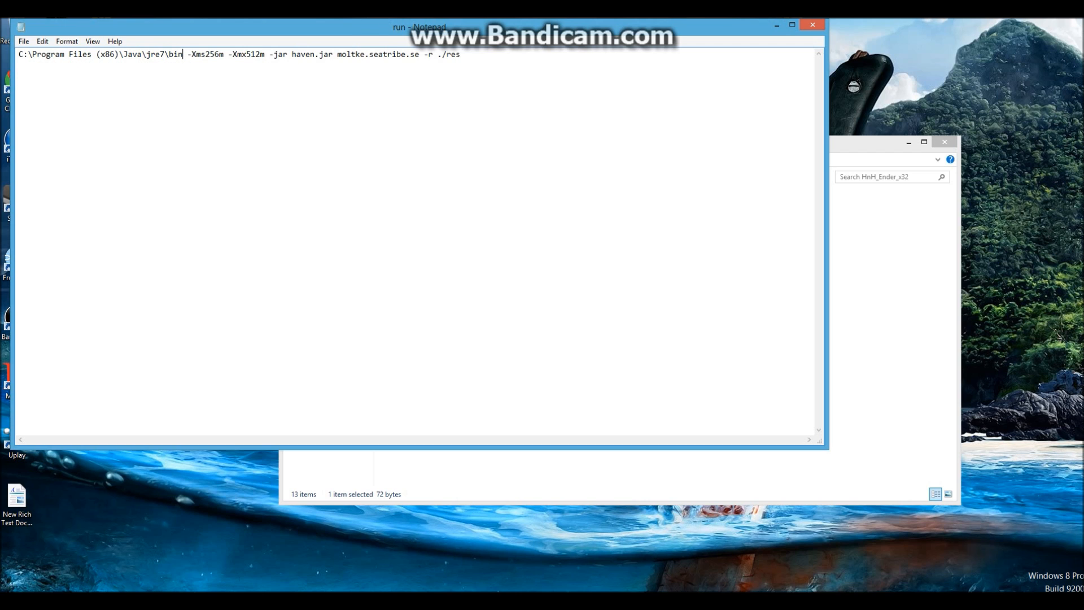
text(")
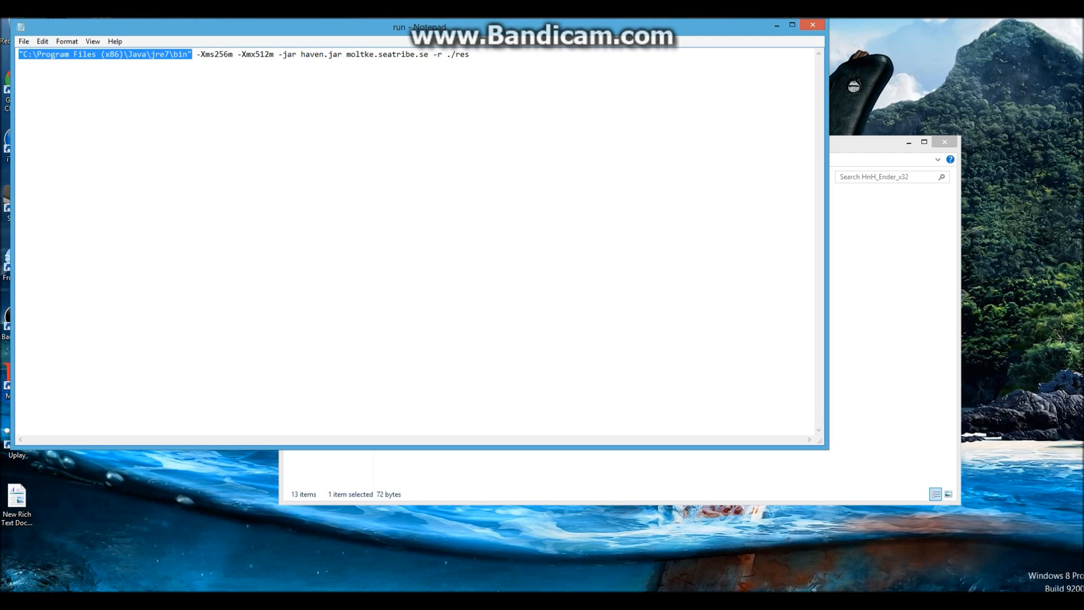
click(24, 41)
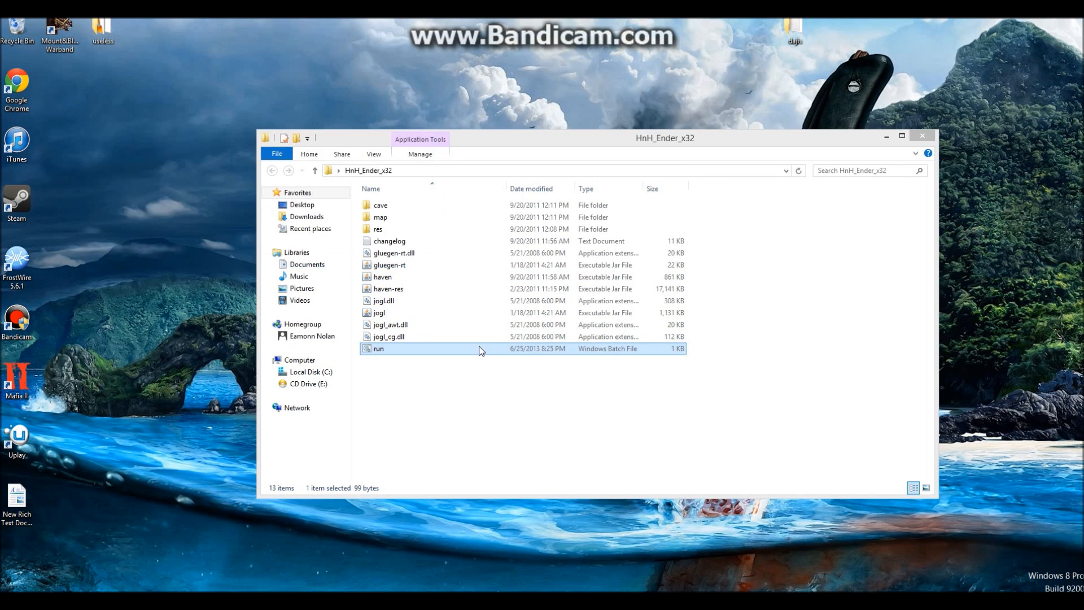
Test-launch the edited run.bat twice, then bring up its context menu.
double_click(379, 348)
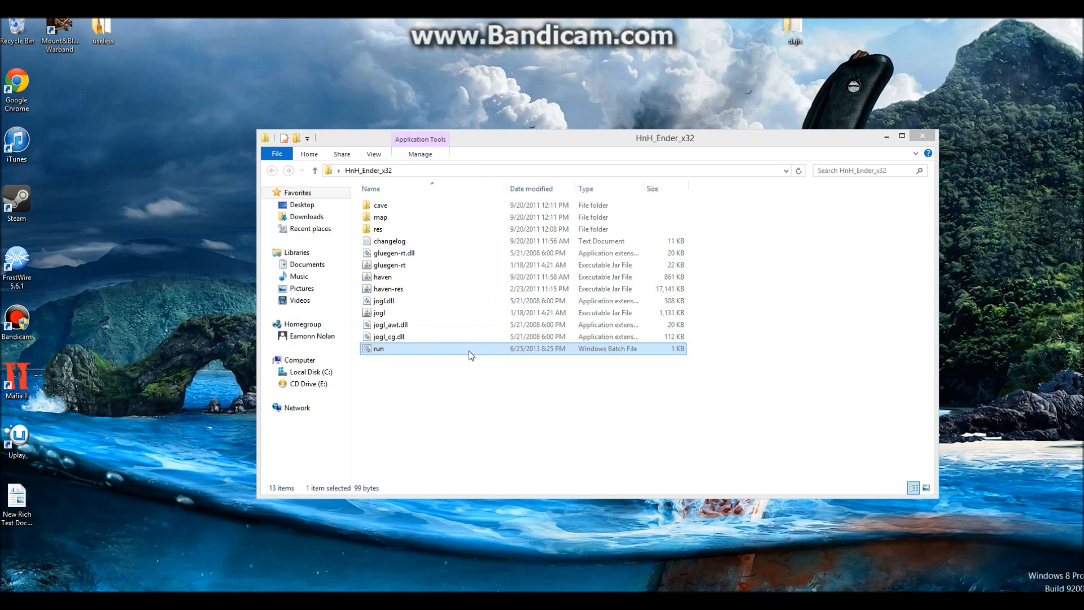
double_click(378, 348)
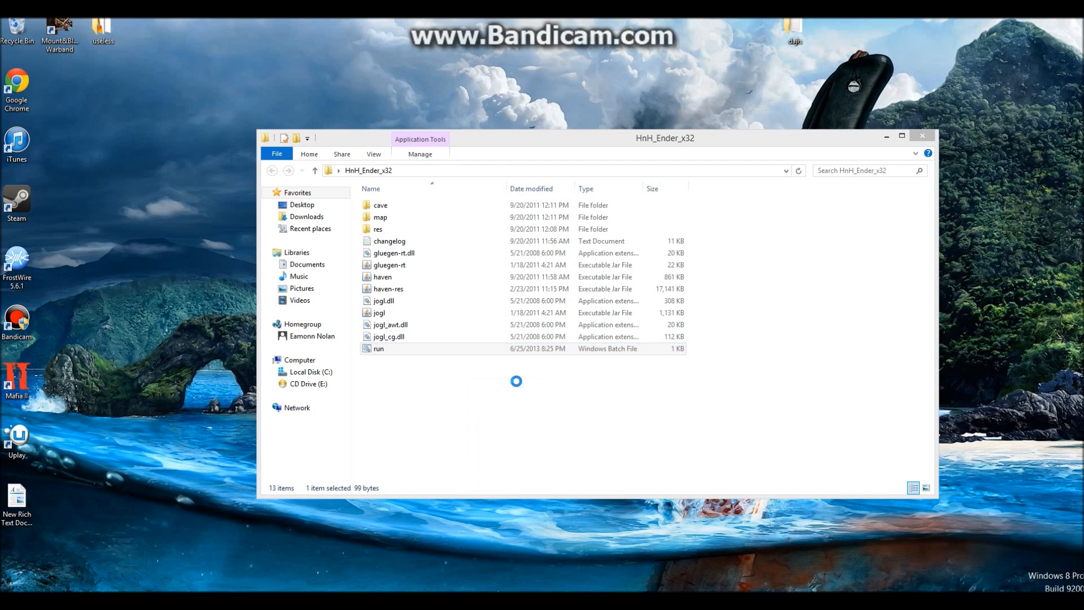
right_click(378, 348)
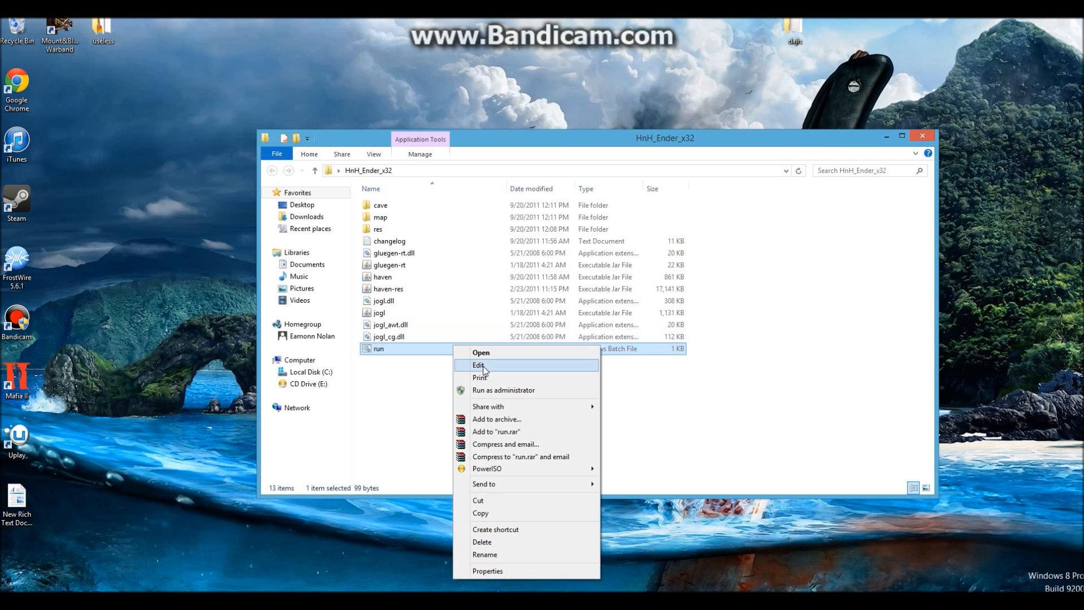
Reopen run.bat in Notepad and append \javaw.exe inside the quoted jre7 bin path.
click(479, 364)
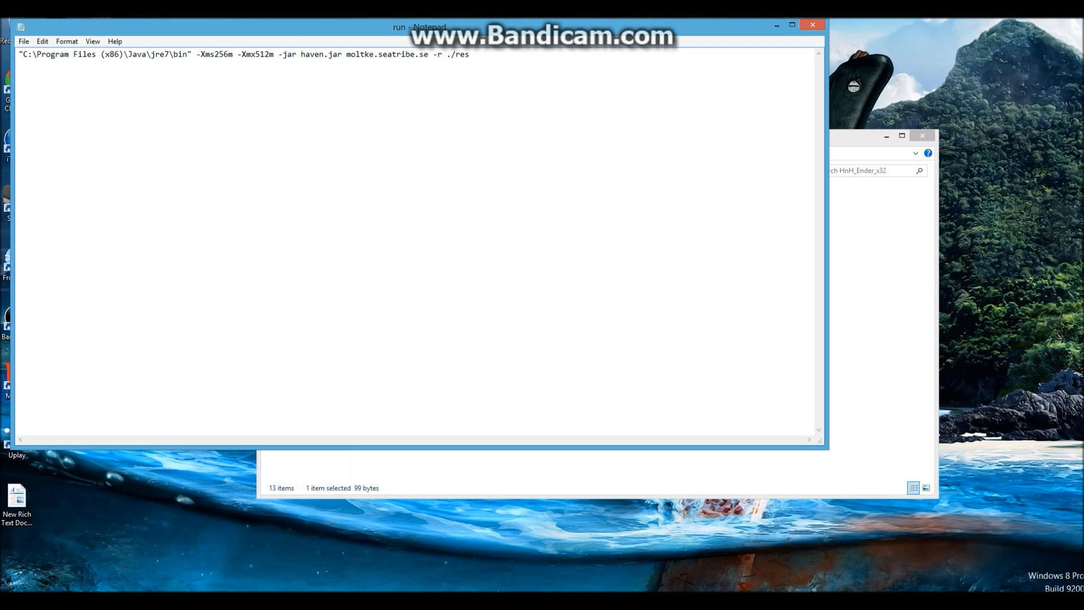
text(jawa)
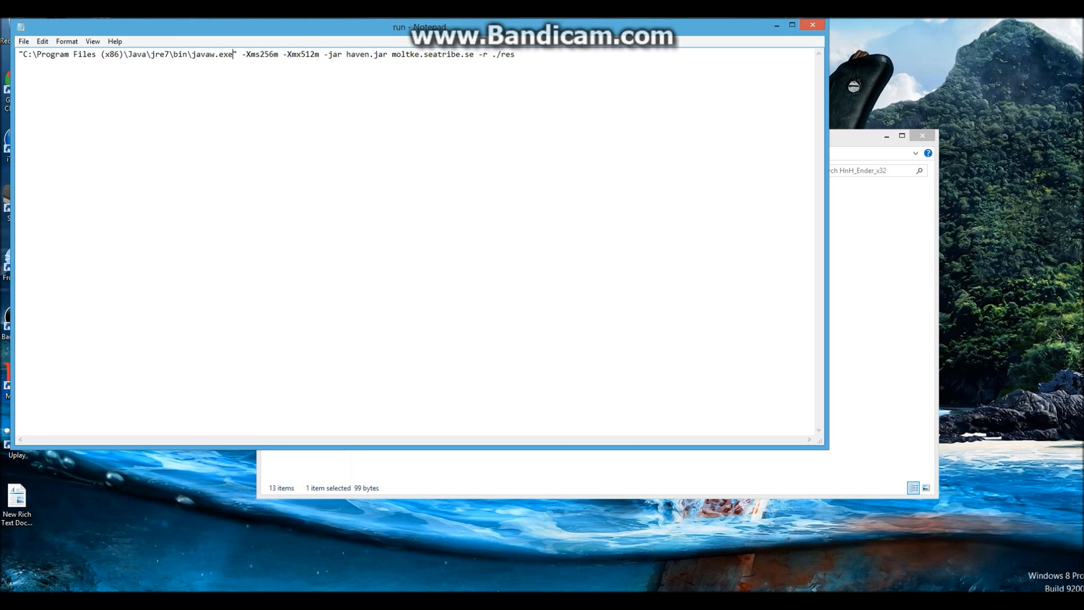
mouse_move(816, 47)
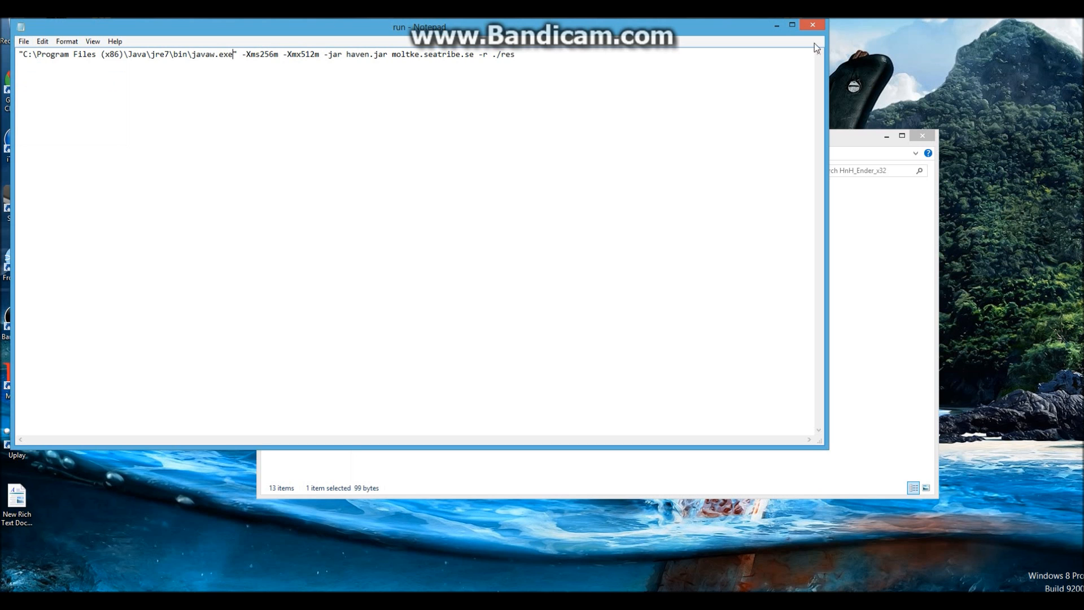